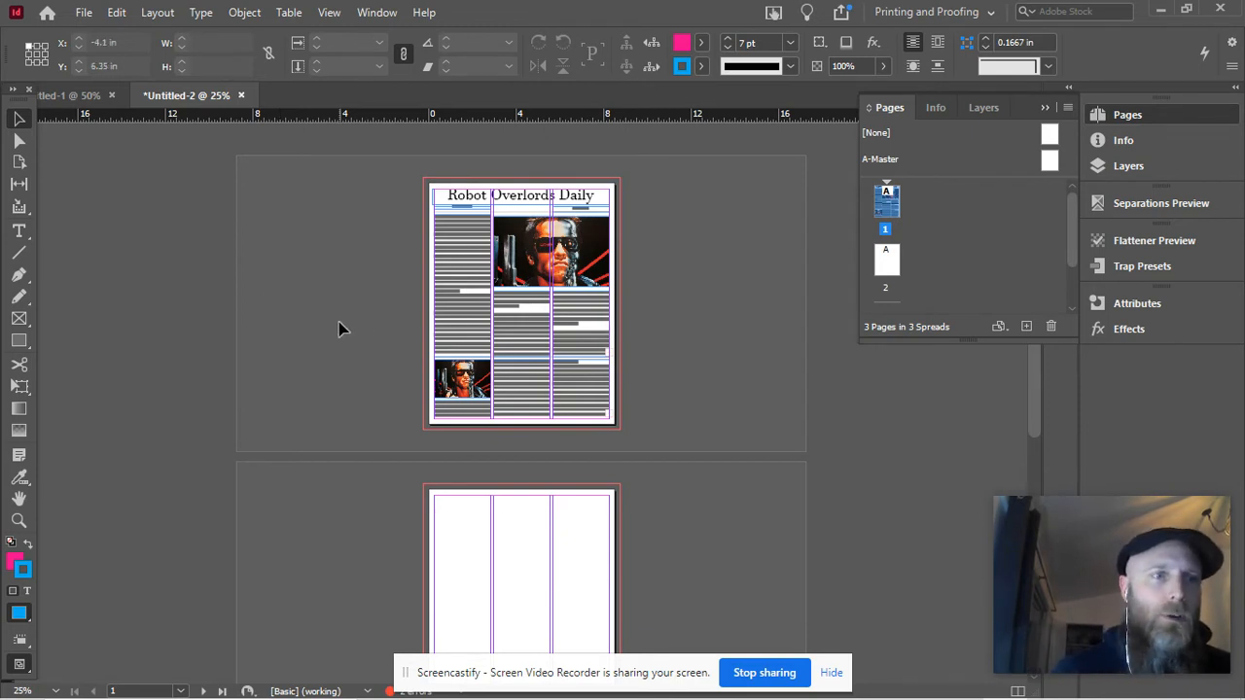
pyautogui.moveTo(251, 253)
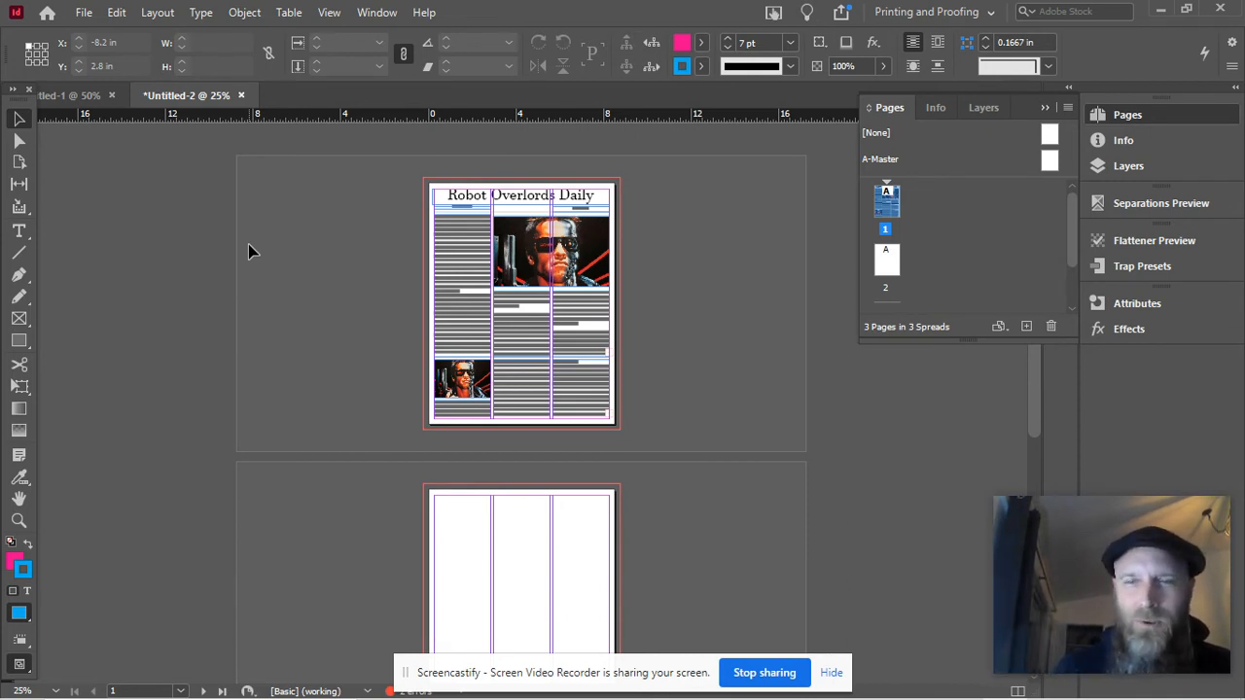
pyautogui.moveTo(273, 266)
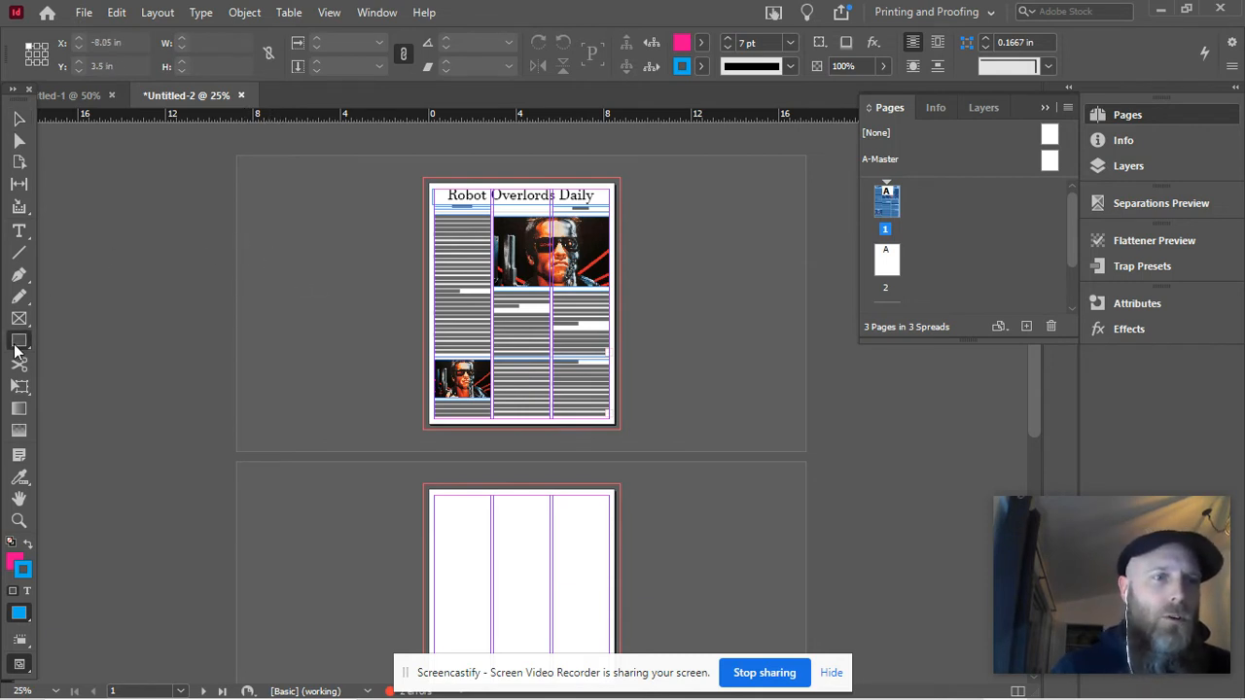
# Draw a magenta-filled square on the pasteboard and settle it just left of the newspaper page.
pyautogui.moveTo(269, 269); pyautogui.dragTo(309, 327)
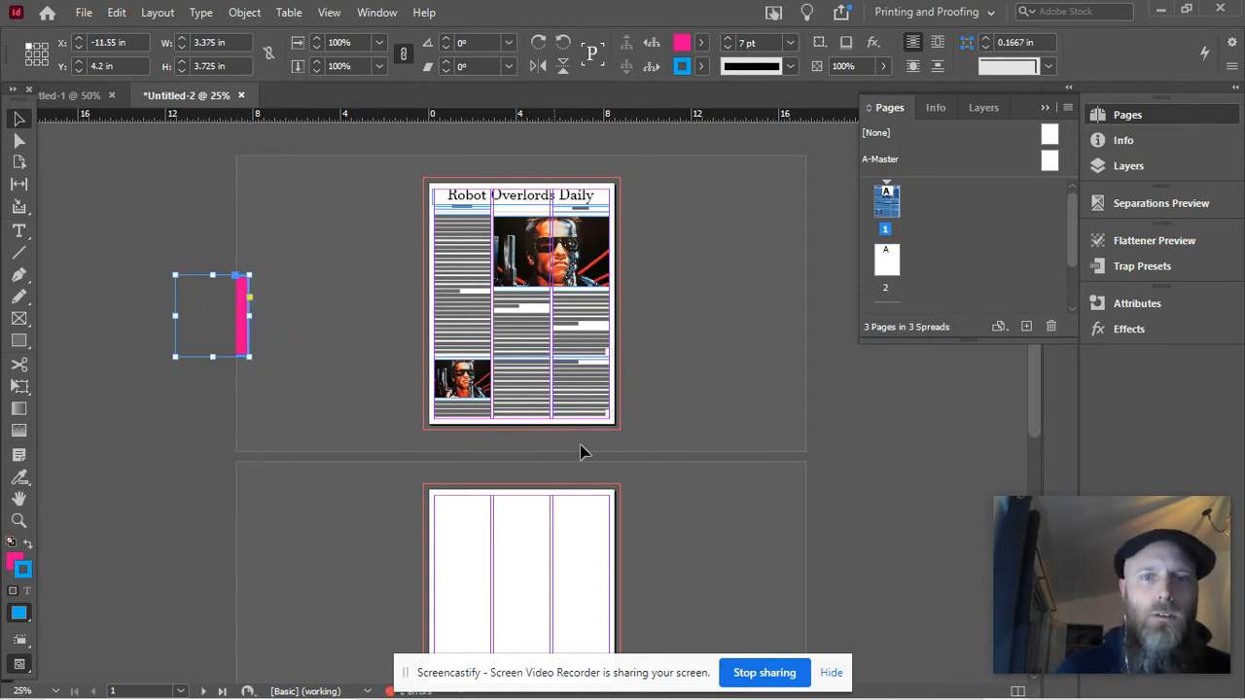
pyautogui.moveTo(223, 159)
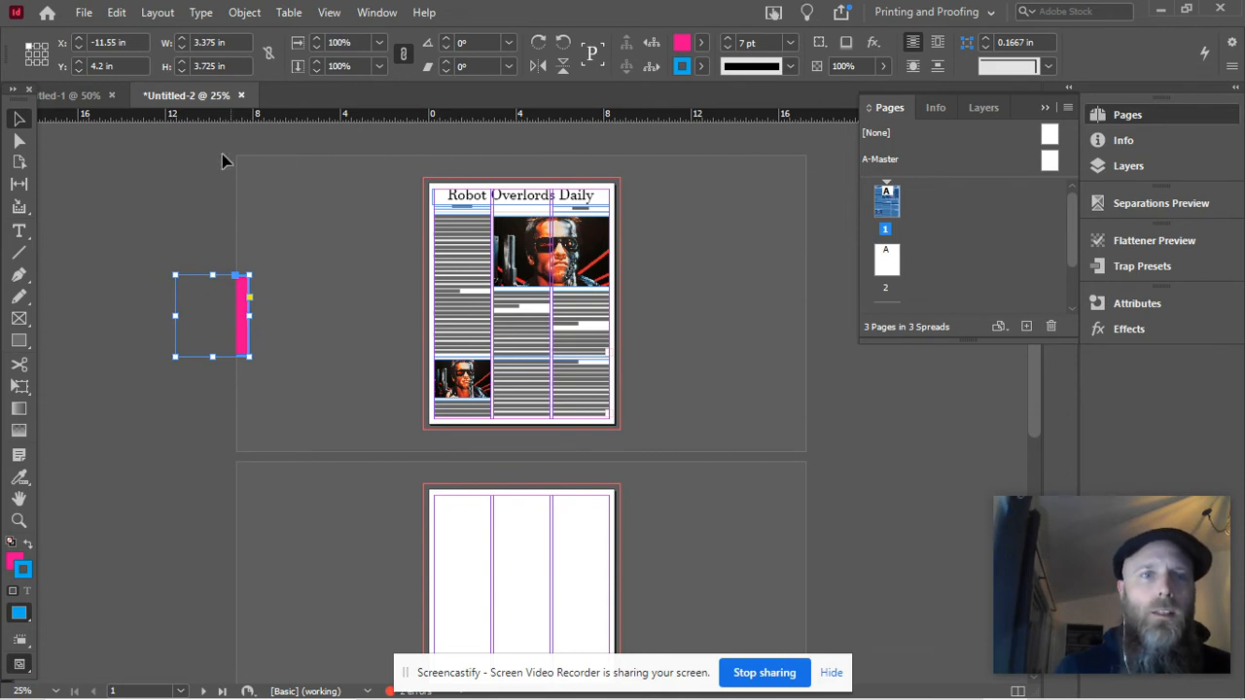
pyautogui.moveTo(212, 315); pyautogui.dragTo(300, 276)
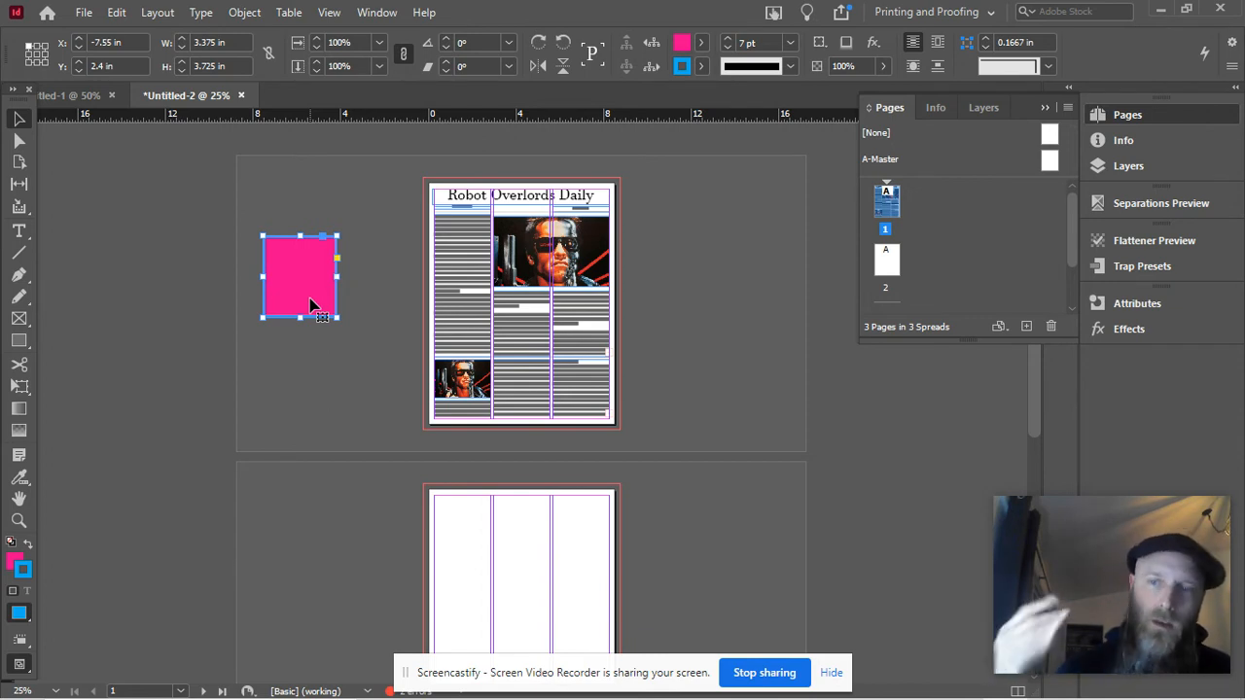
pyautogui.moveTo(321, 274)
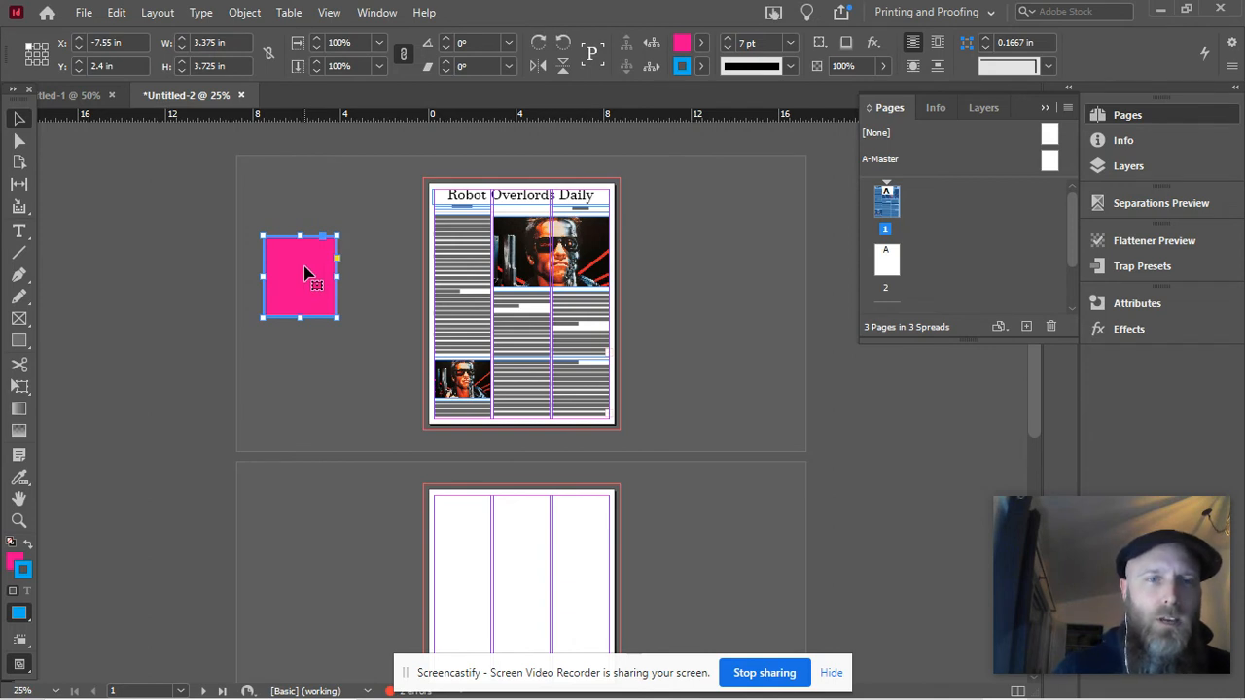
pyautogui.moveTo(299, 276); pyautogui.dragTo(350, 302)
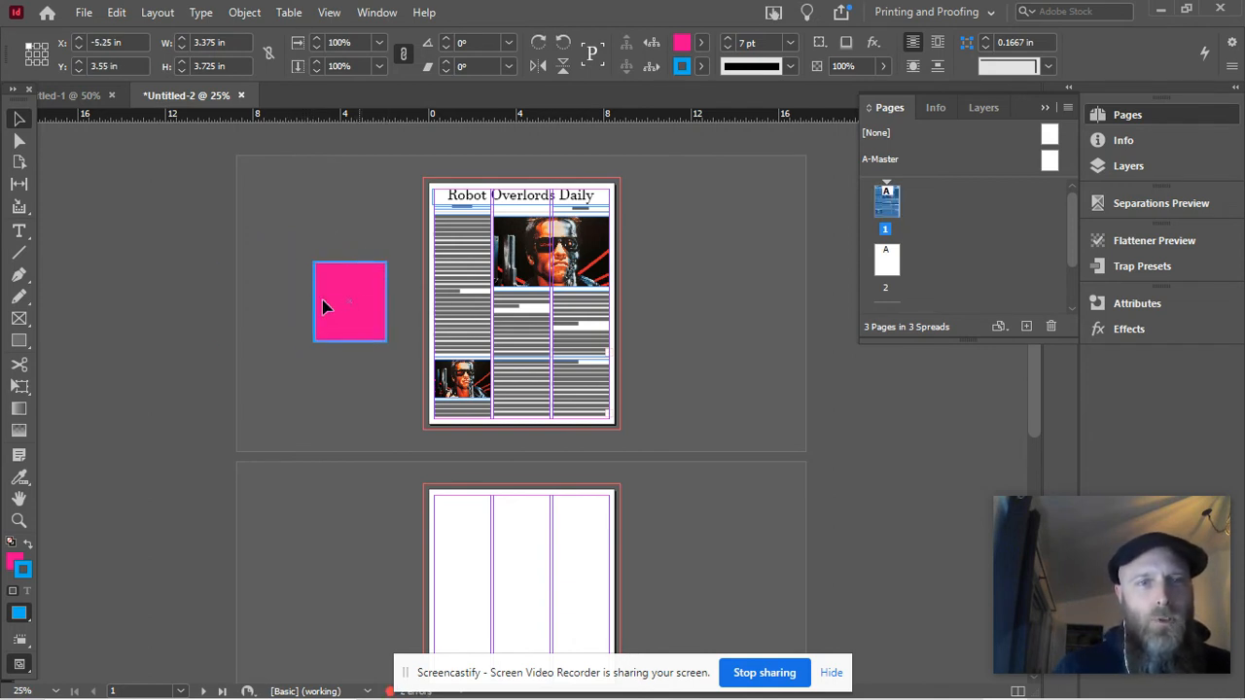
pyautogui.moveTo(349, 302); pyautogui.dragTo(320, 179)
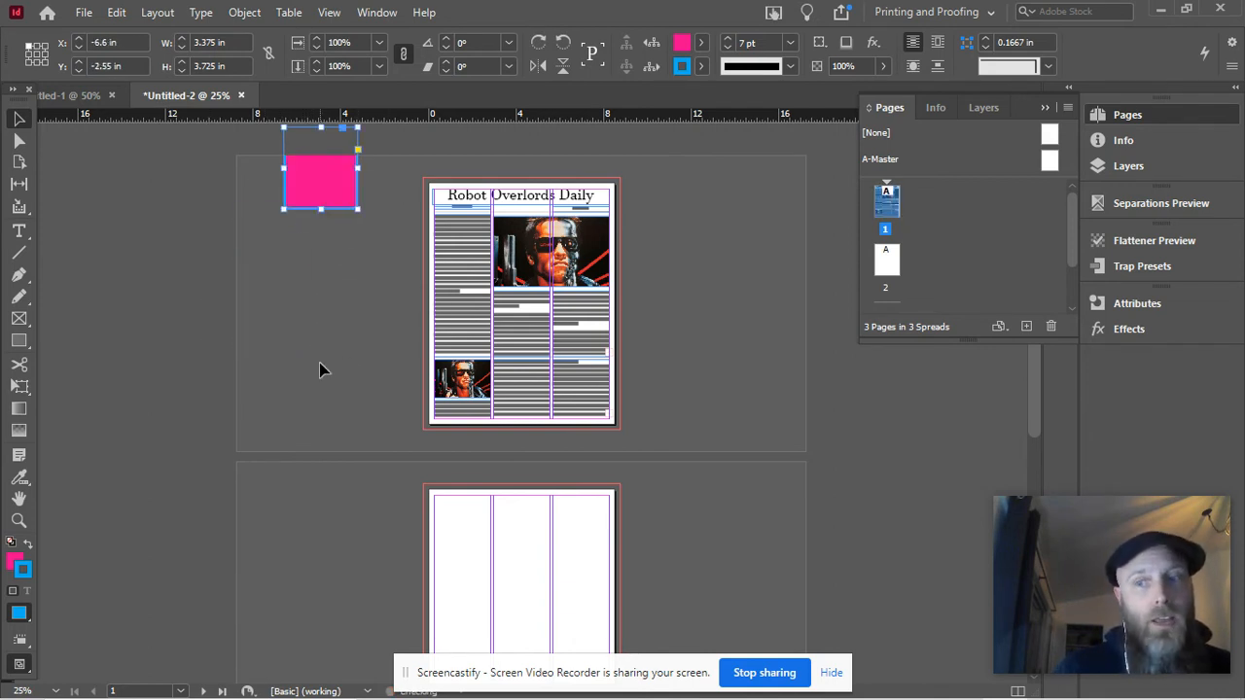
pyautogui.moveTo(321, 171); pyautogui.dragTo(332, 273)
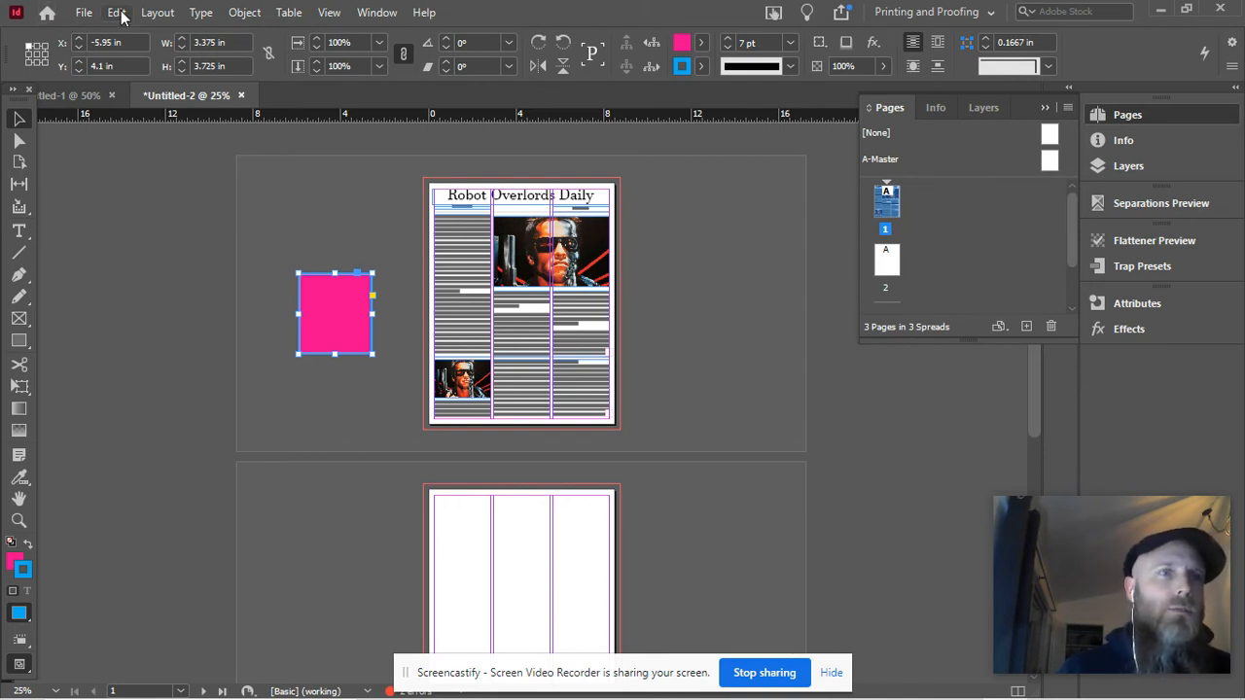
# Set the Guides & Pasteboard horizontal and vertical margins to 20 in and confirm.
pyautogui.click(116, 11)
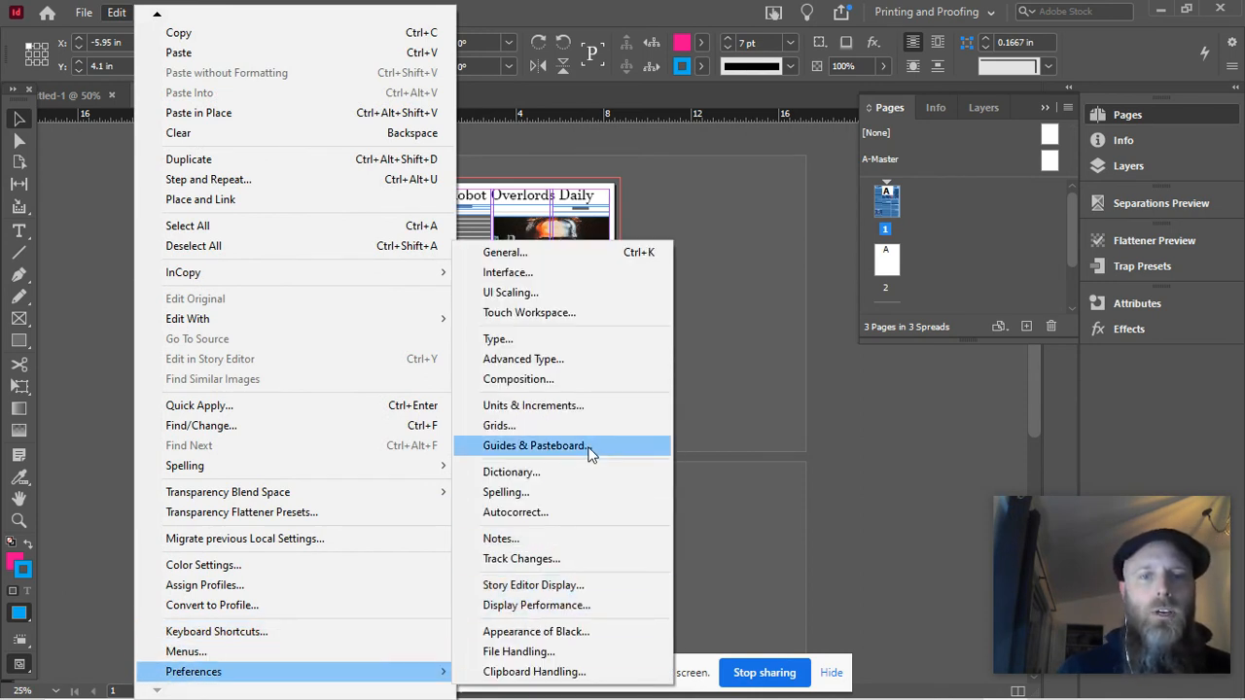
pyautogui.click(533, 445)
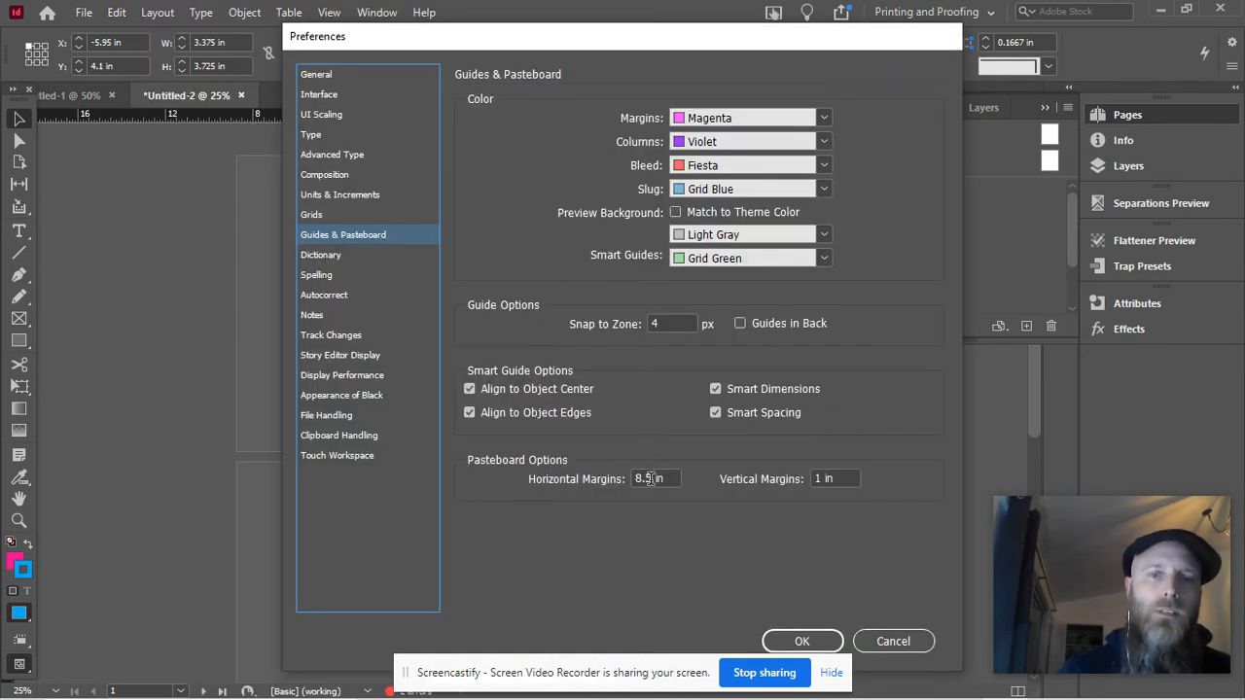
pyautogui.click(833, 478)
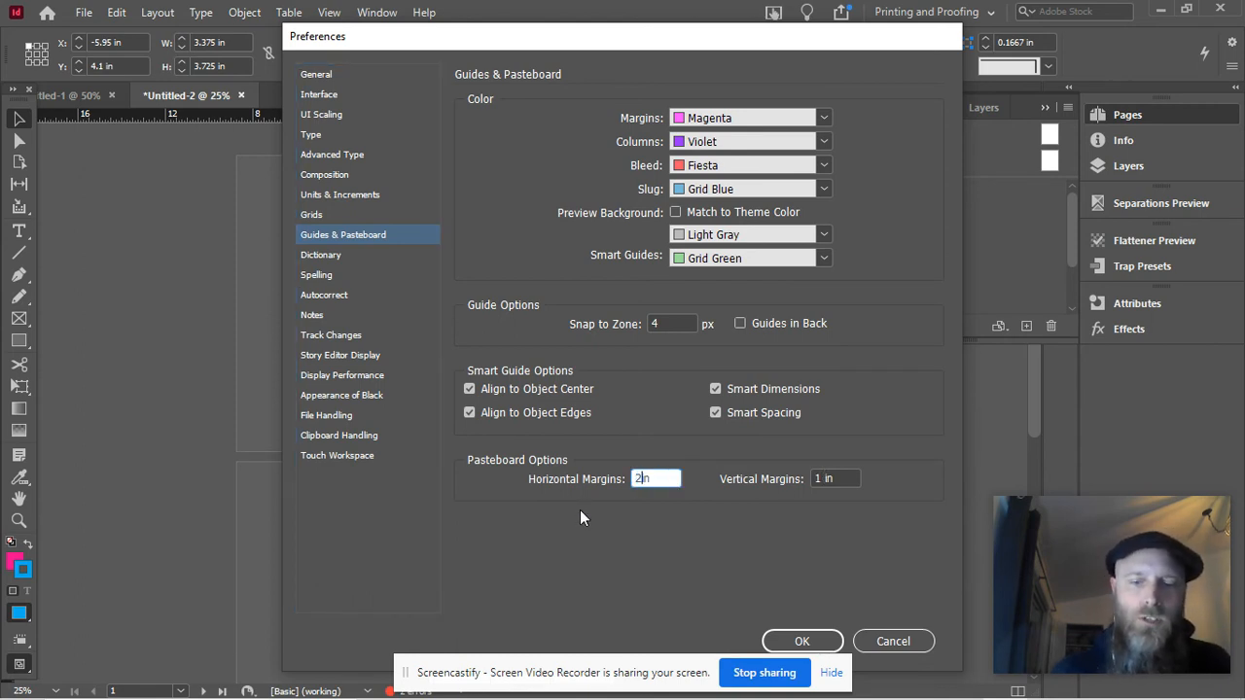
pyautogui.click(834, 479)
pyautogui.write('20')
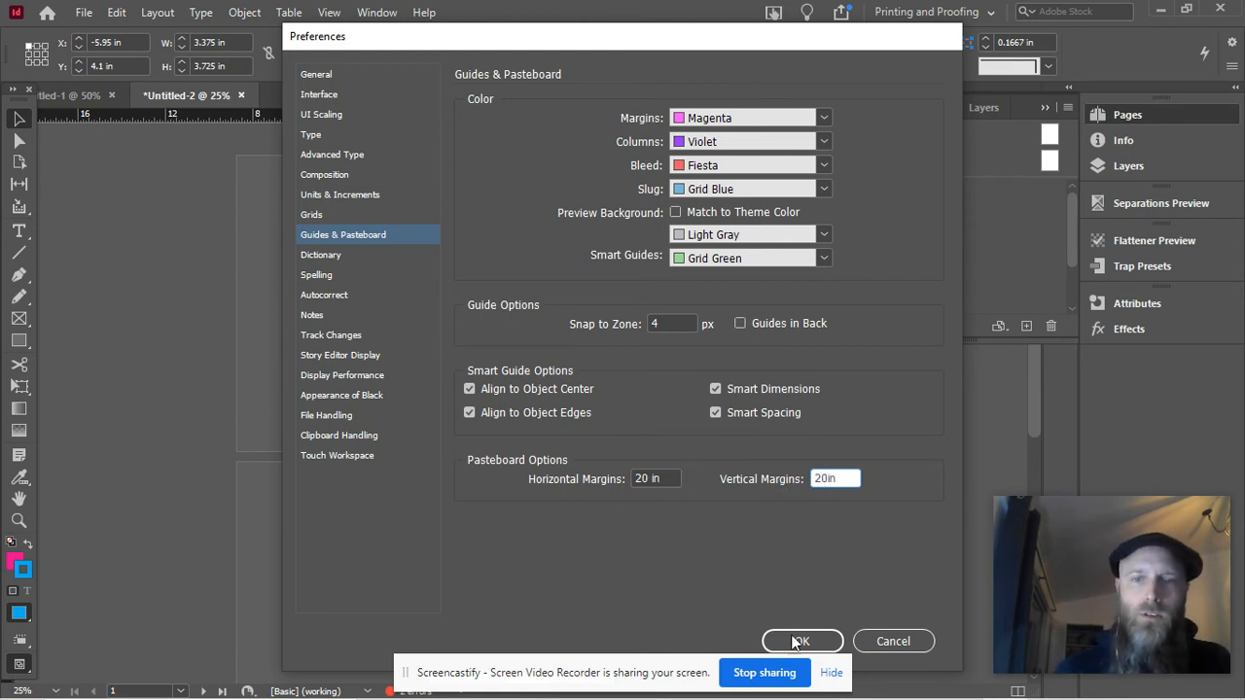
pyautogui.click(801, 641)
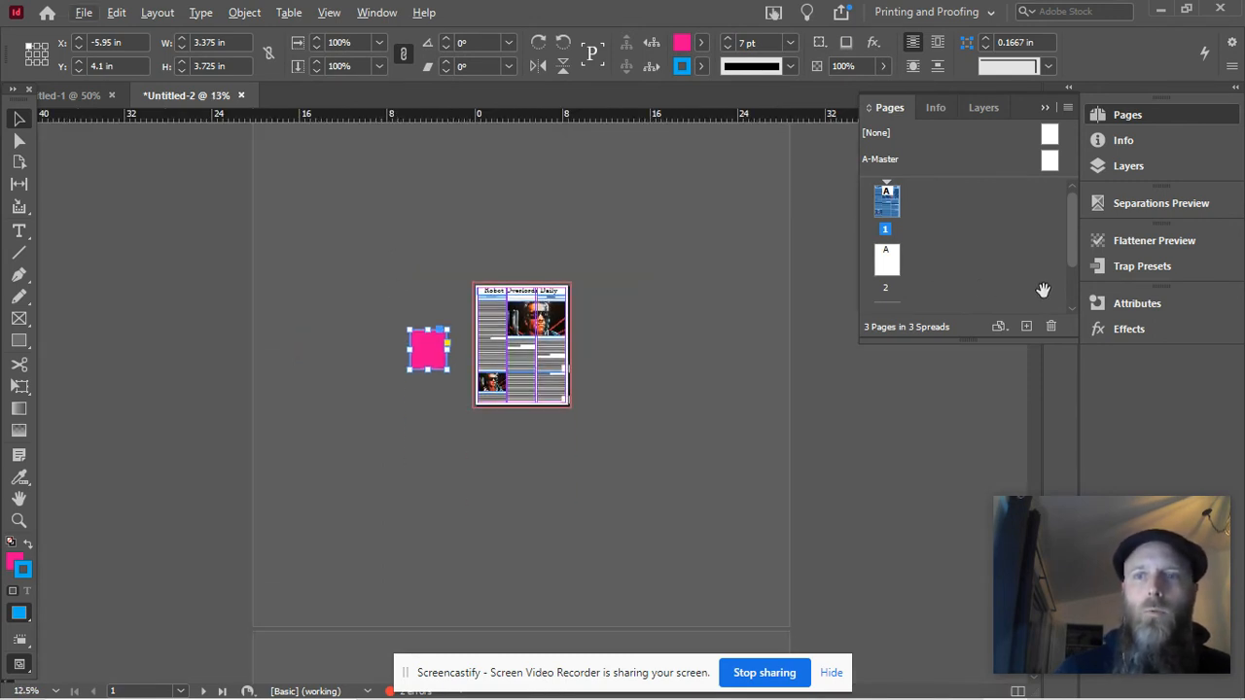
pyautogui.moveTo(893, 253)
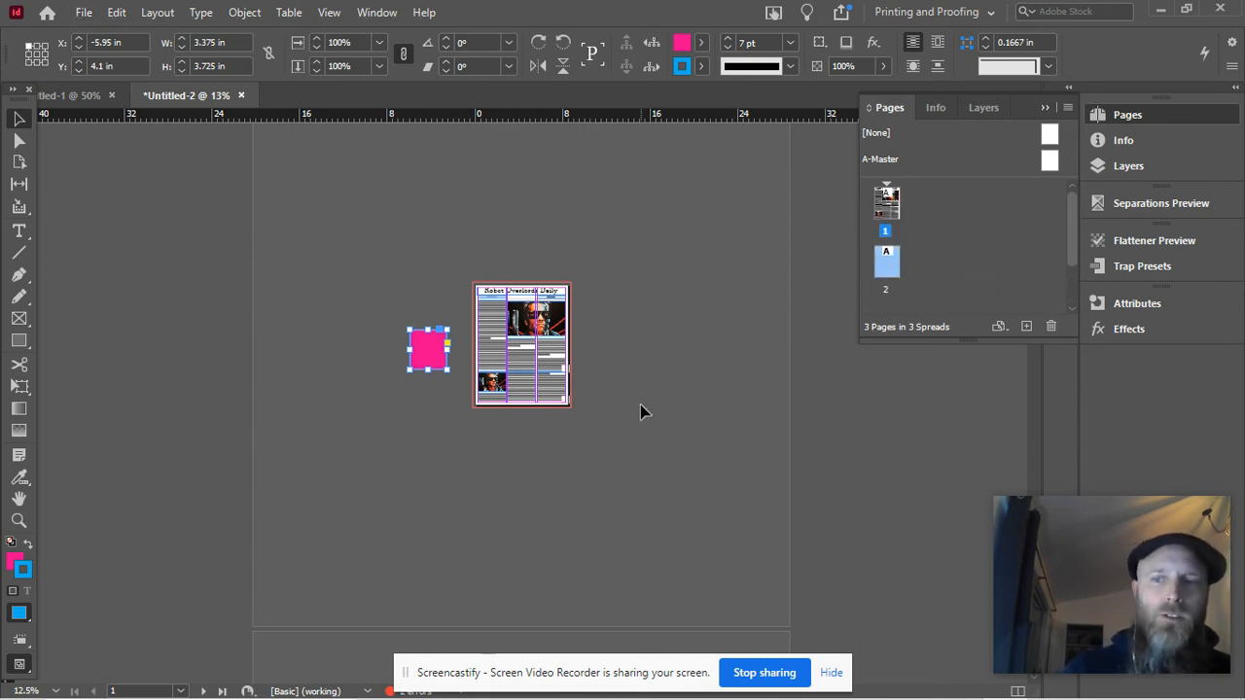
pyautogui.scroll(-3)
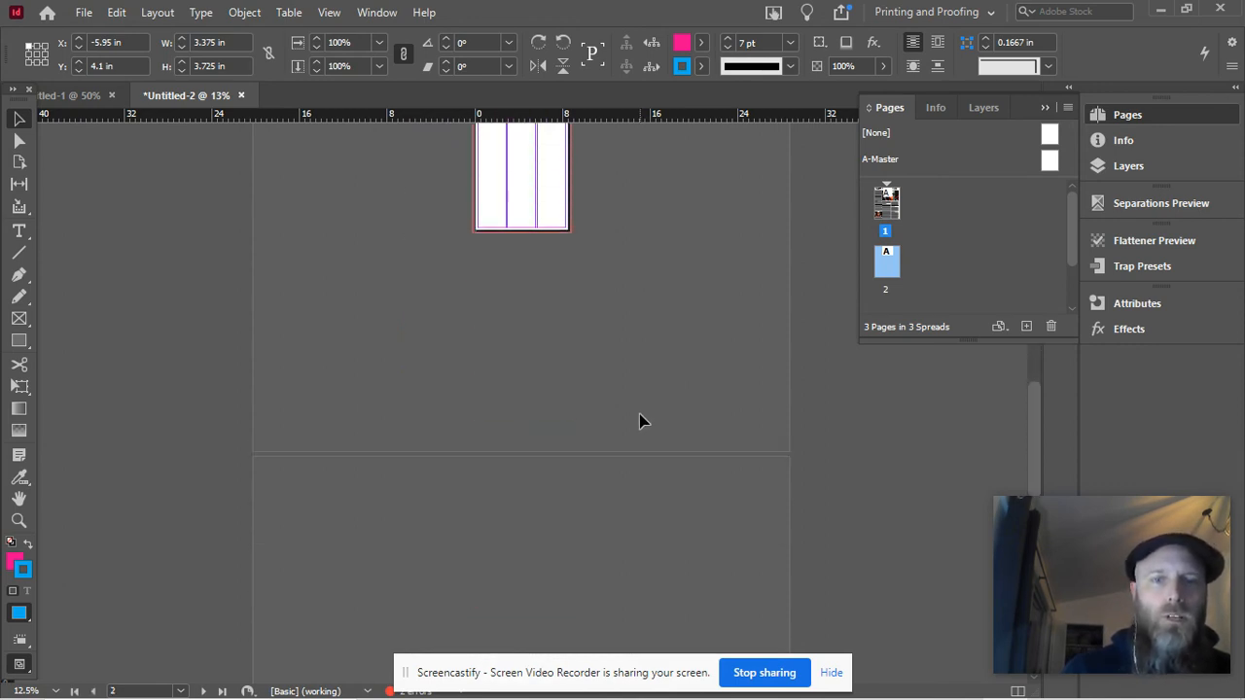
pyautogui.scroll(-3)
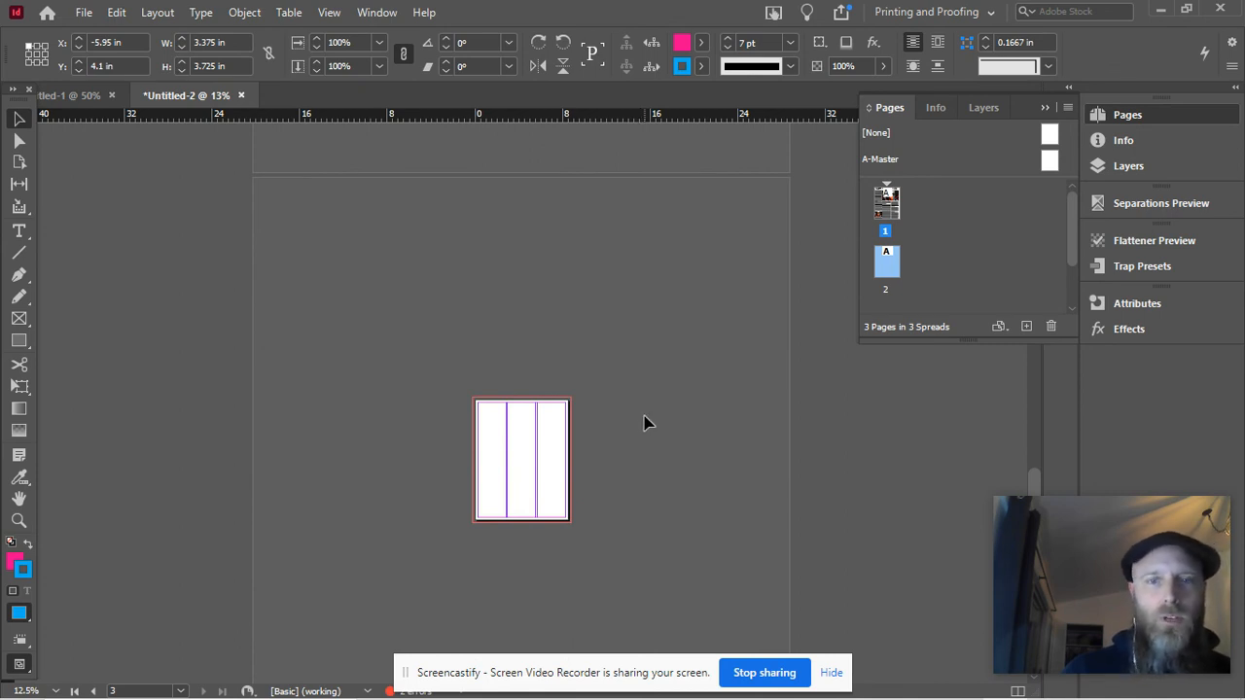
pyautogui.scroll(-3)
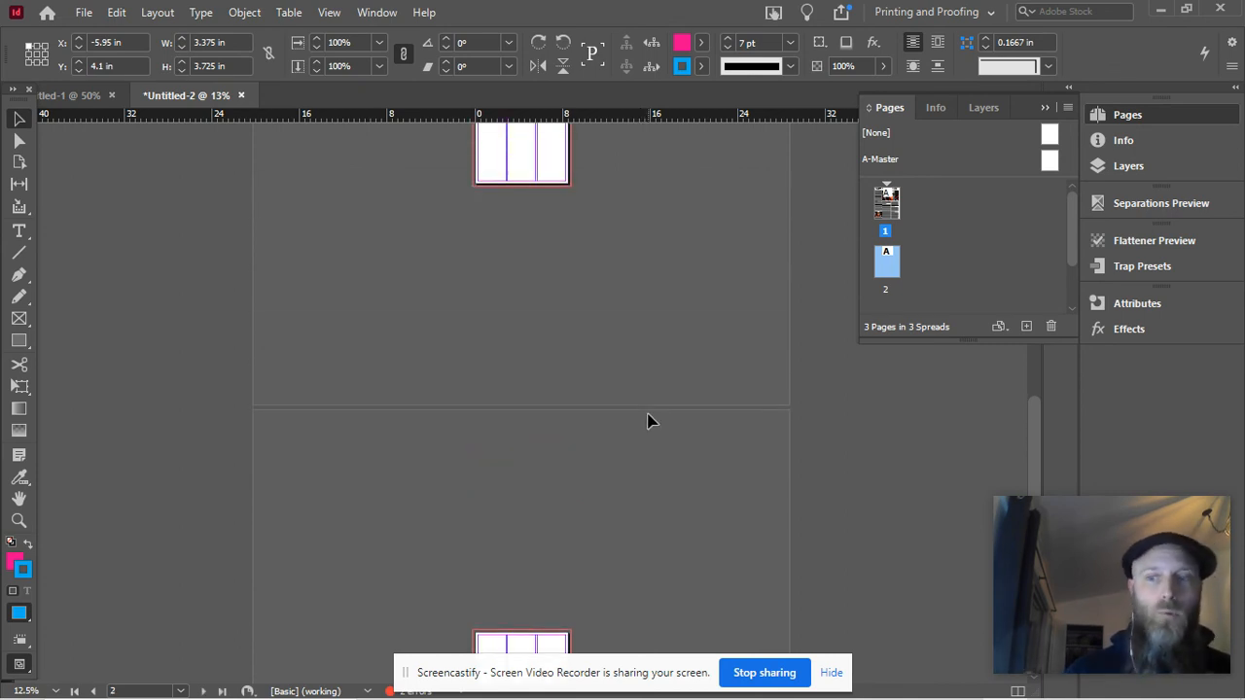
pyautogui.scroll(-3)
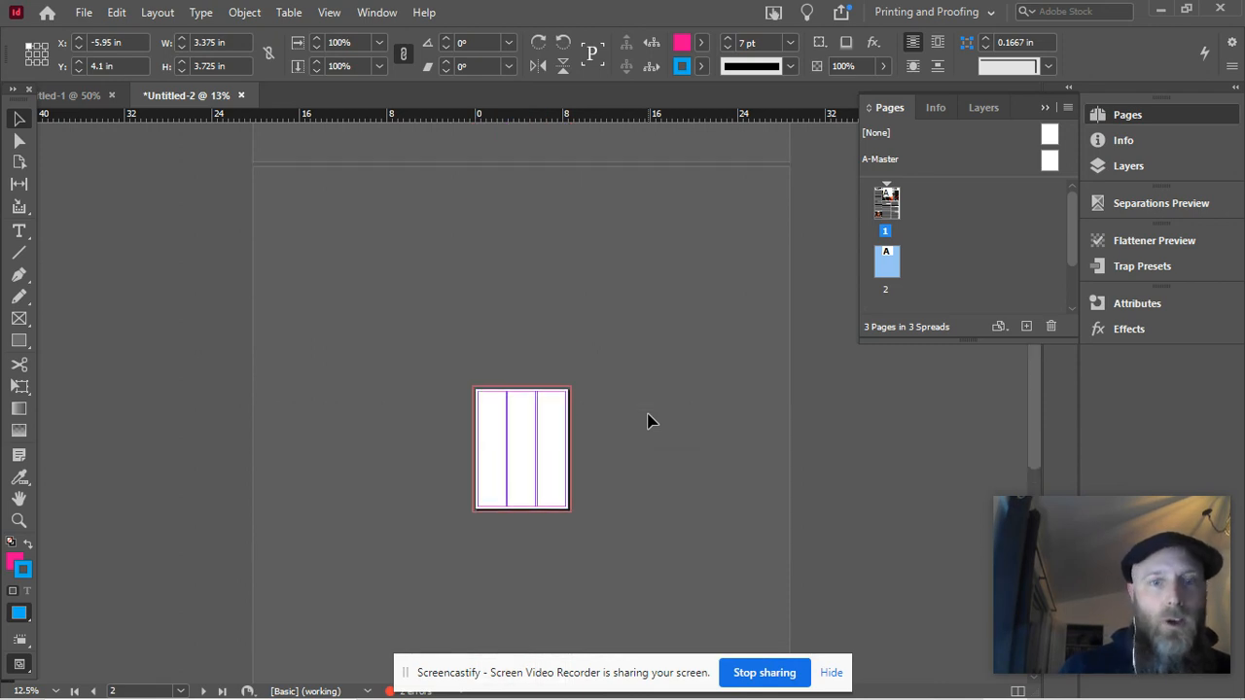
# Delete the two extra blank pages, leaving only the newspaper page.
pyautogui.click(1050, 326)
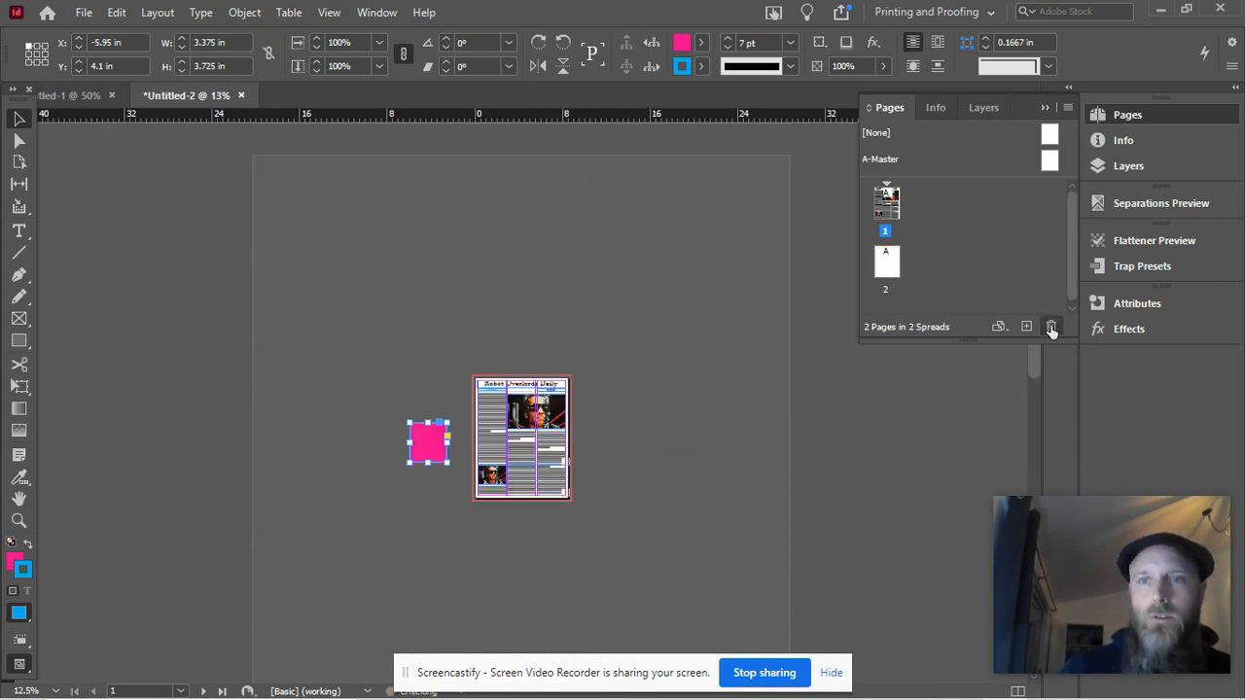
pyautogui.click(1050, 327)
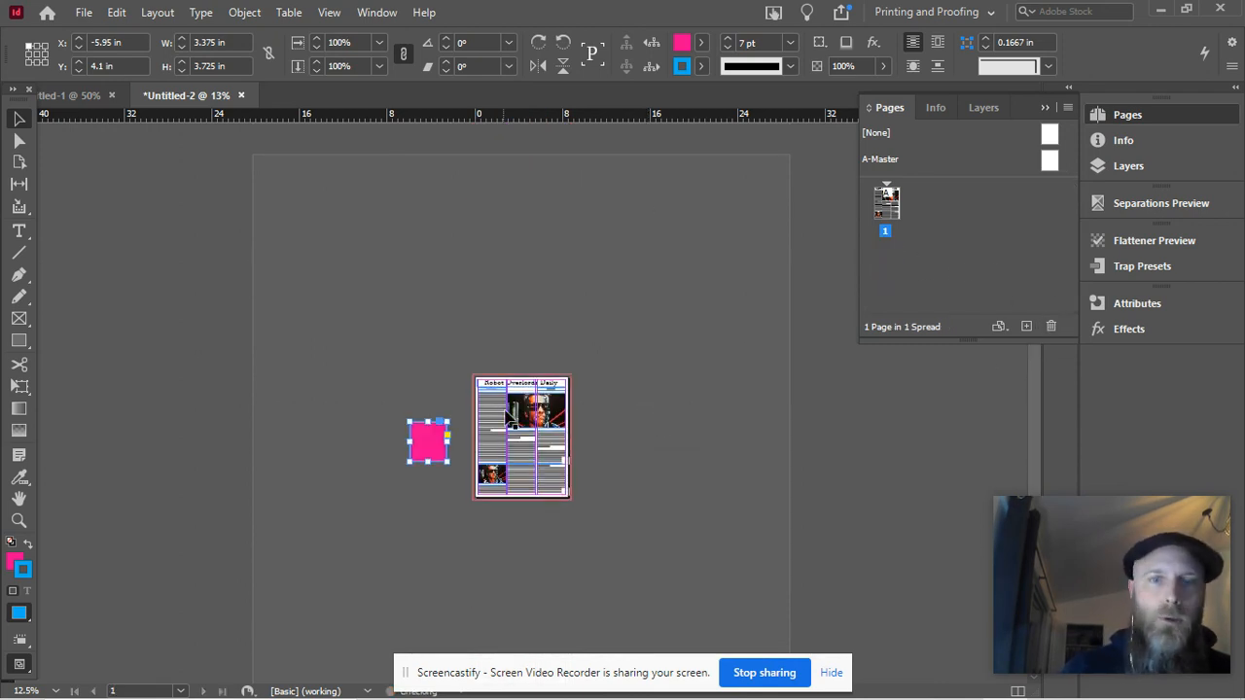